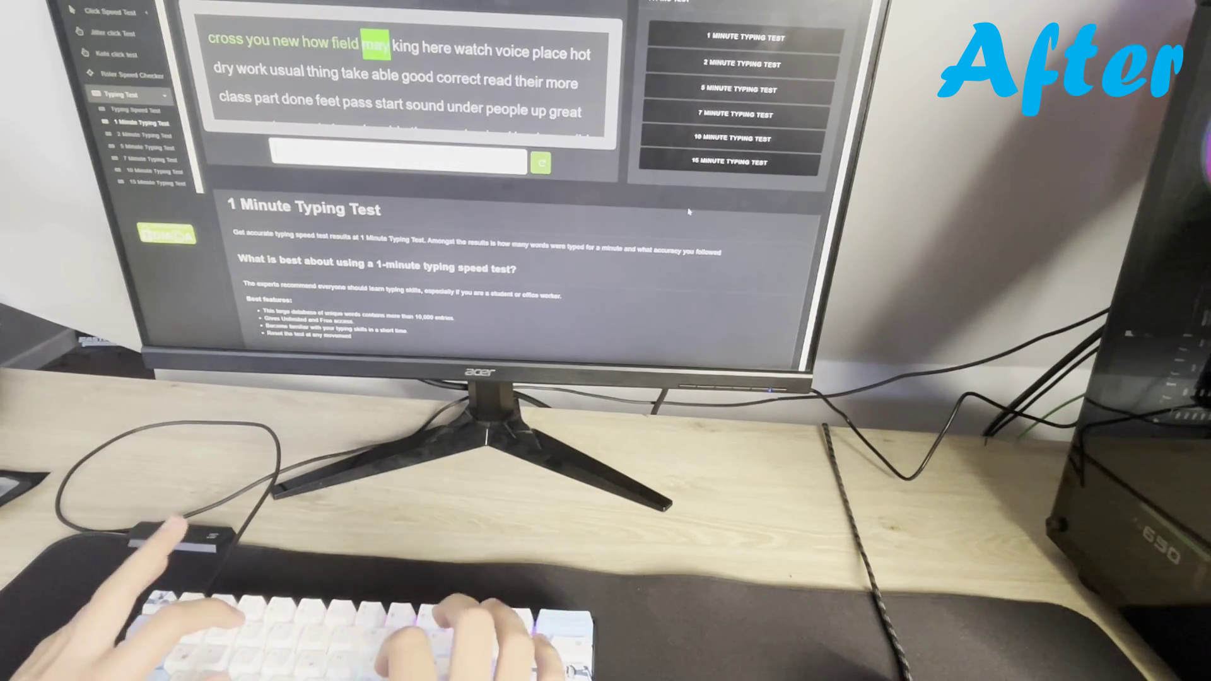
{"action": "type", "text": "here"}
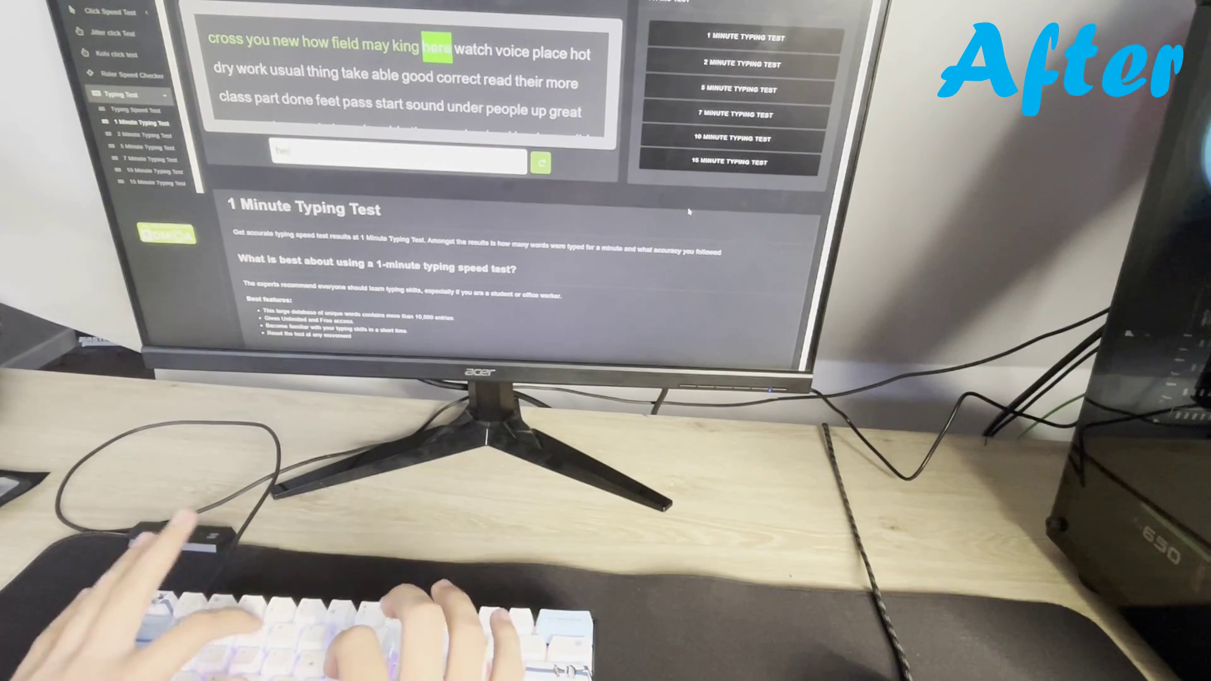